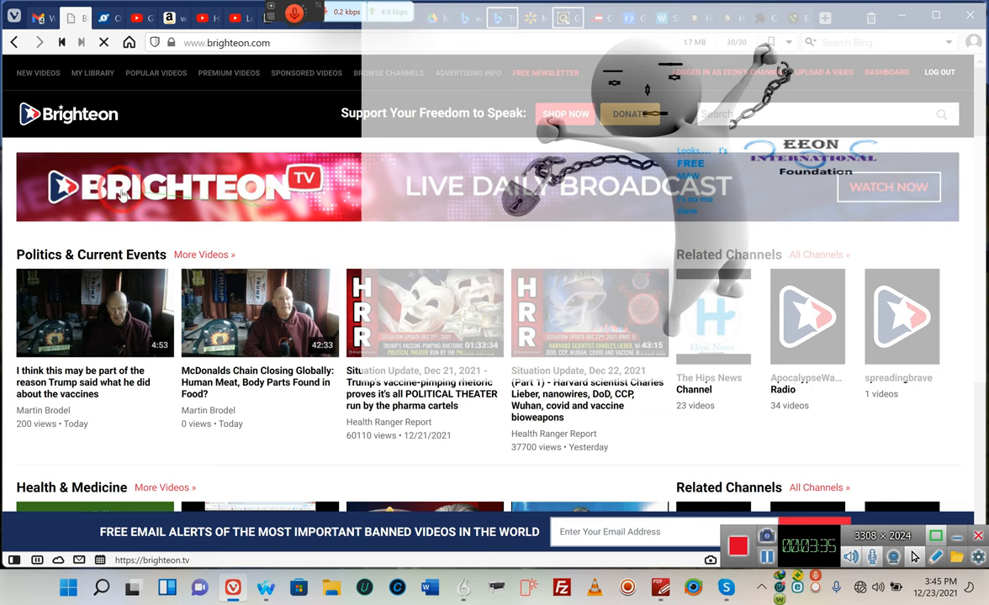
{"action": "mouse_move", "coordinate": [273, 199]}
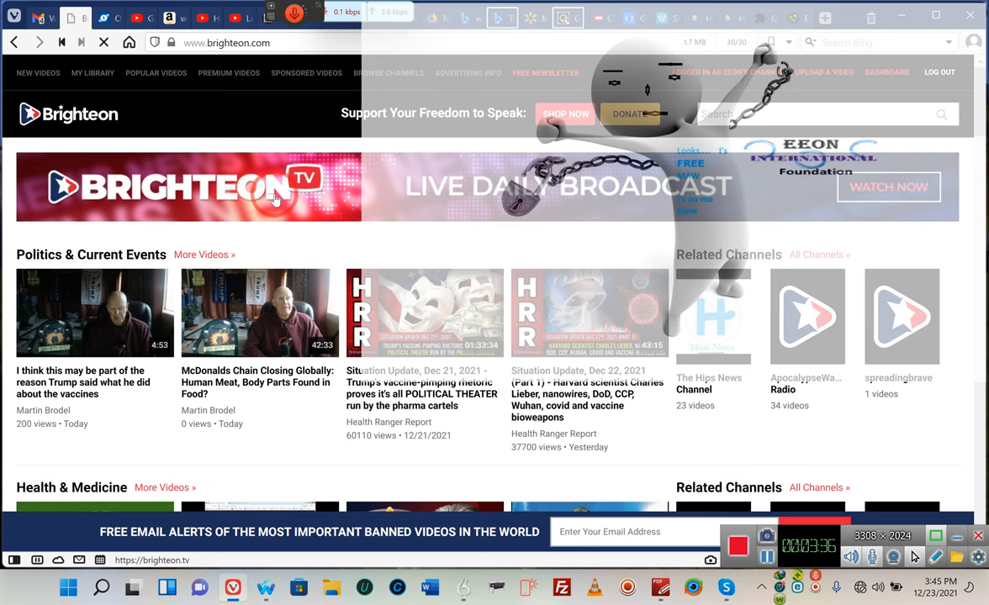
{"action": "mouse_move", "coordinate": [315, 186]}
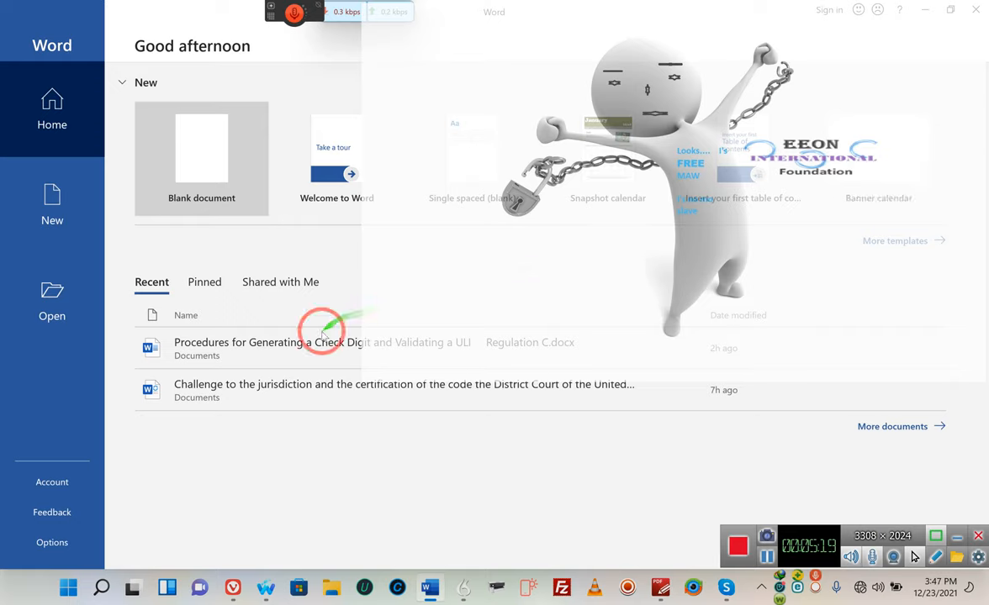
Open 'Procedures for Generating a Check Digit and Validating a ULI Regulation C.docx' from Recent
{"action": "left_click", "coordinate": [322, 348]}
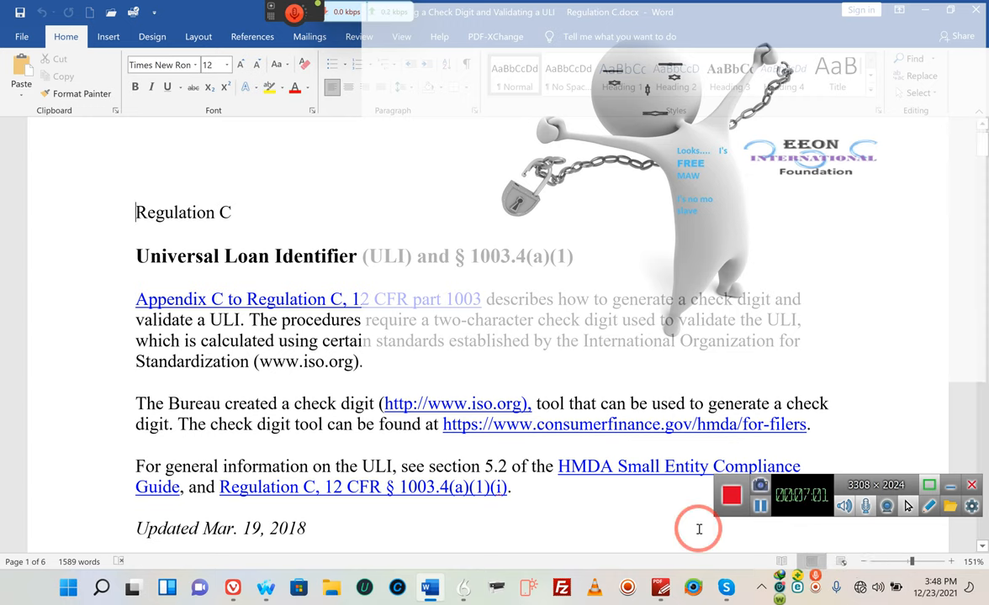
{"action": "mouse_move", "coordinate": [573, 510]}
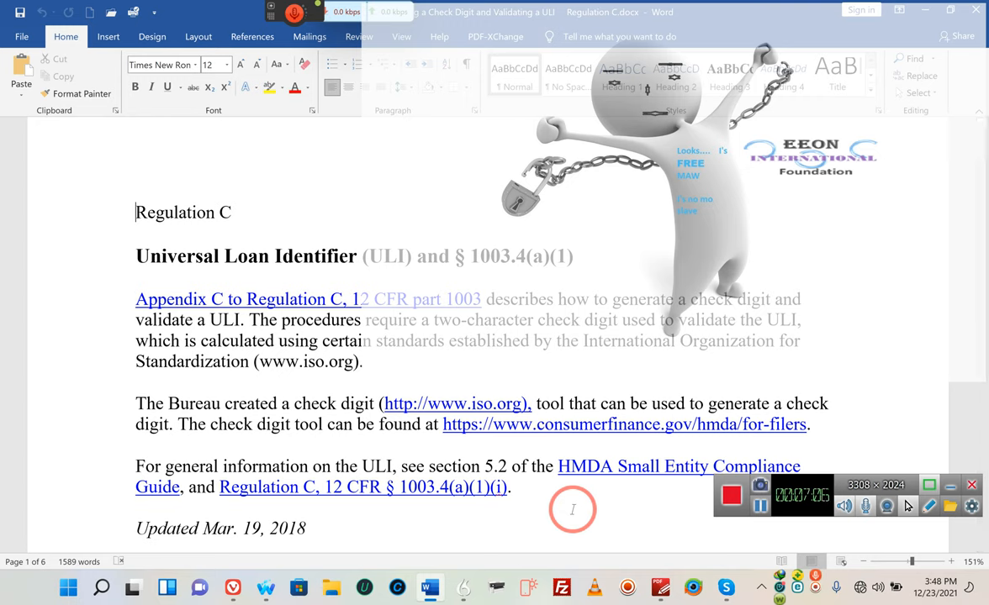
{"action": "mouse_move", "coordinate": [307, 528]}
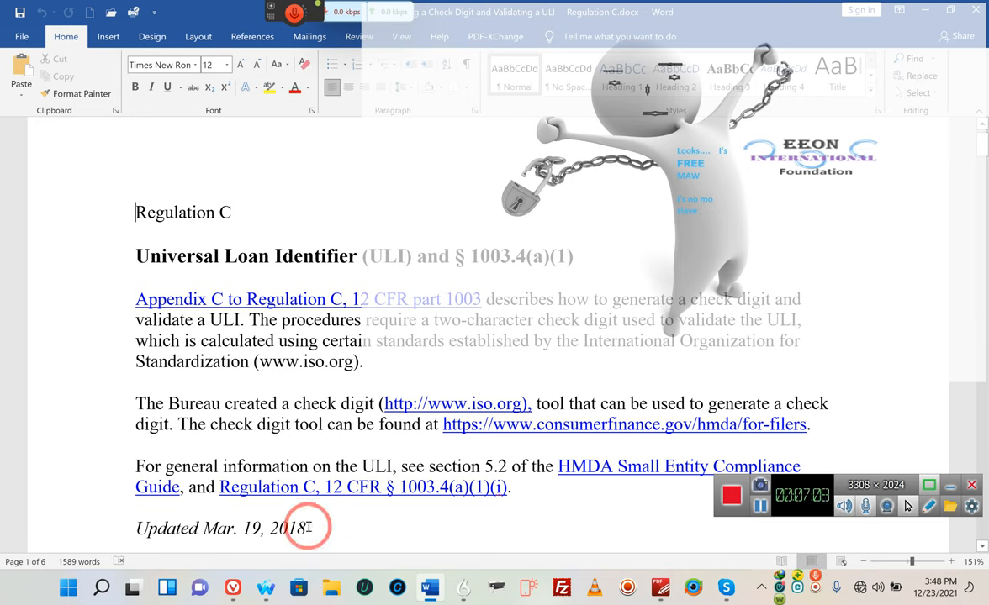
{"action": "left_click", "coordinate": [234, 586]}
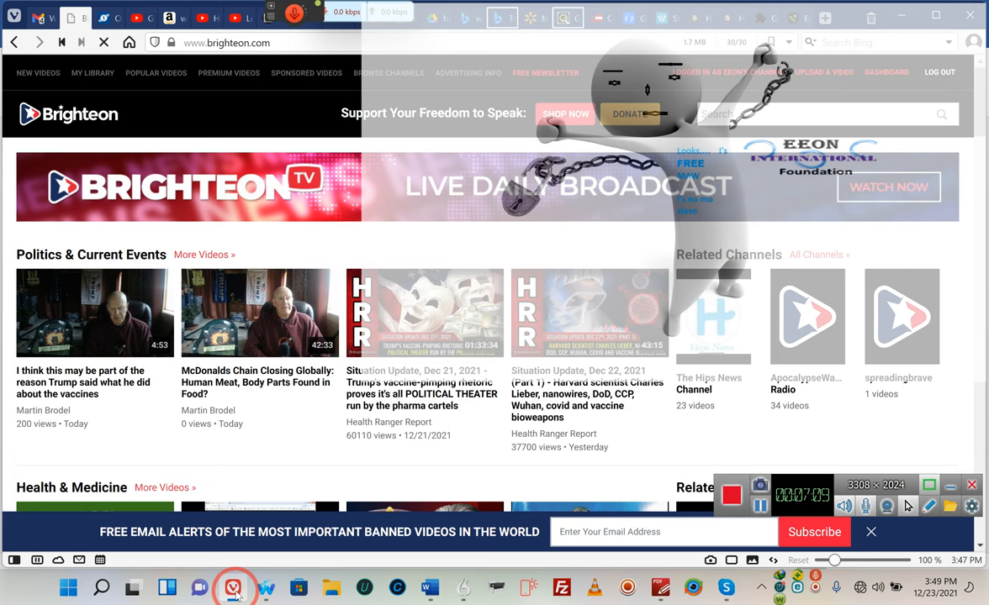
{"action": "left_click", "coordinate": [429, 588]}
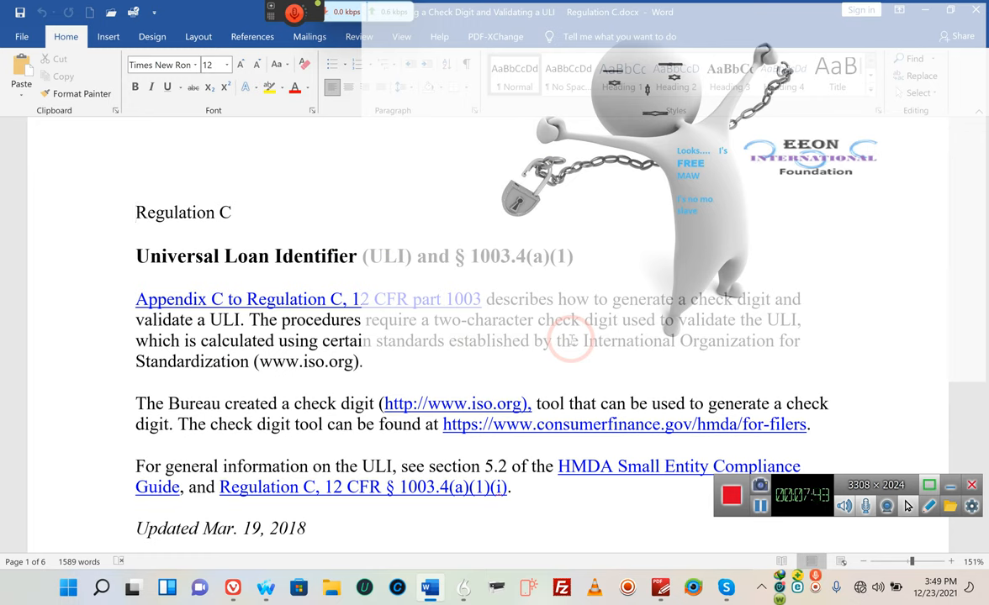
Read past the ULI introduction down to section (a) Data format and itemization, General paragraph
{"action": "left_click", "coordinate": [136, 211]}
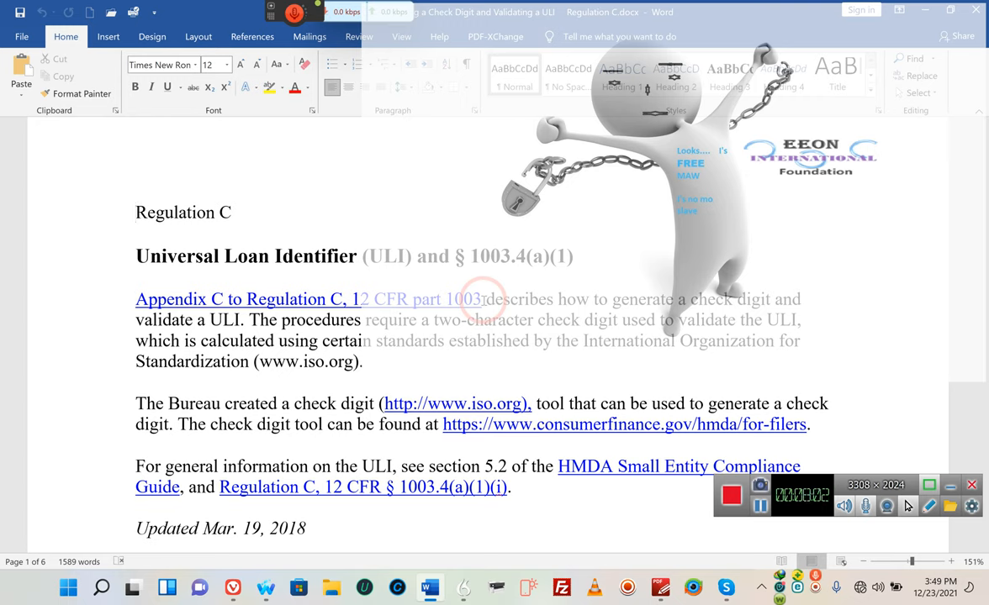
{"action": "left_click", "coordinate": [137, 212]}
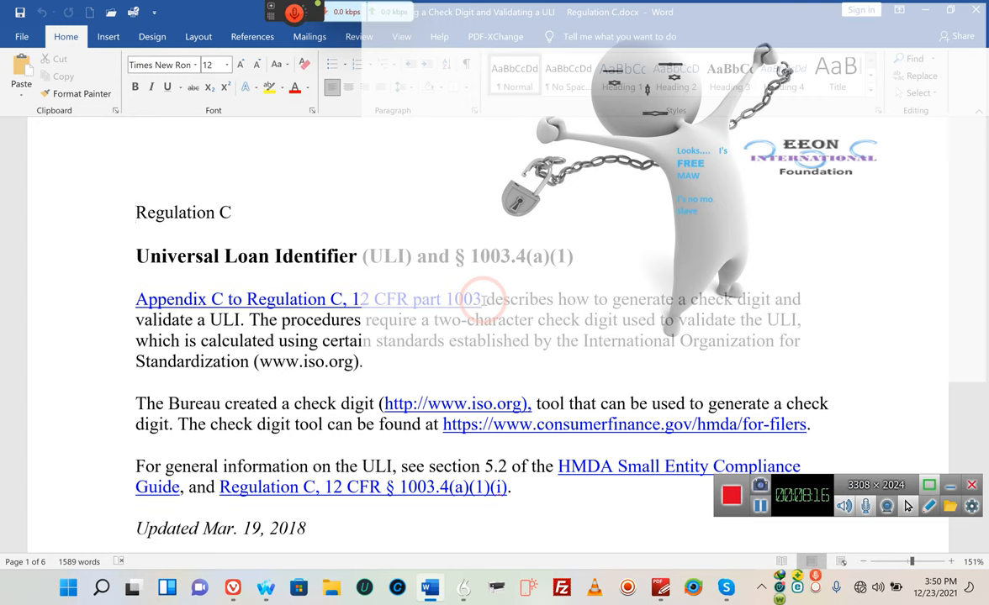
{"action": "left_click", "coordinate": [137, 212]}
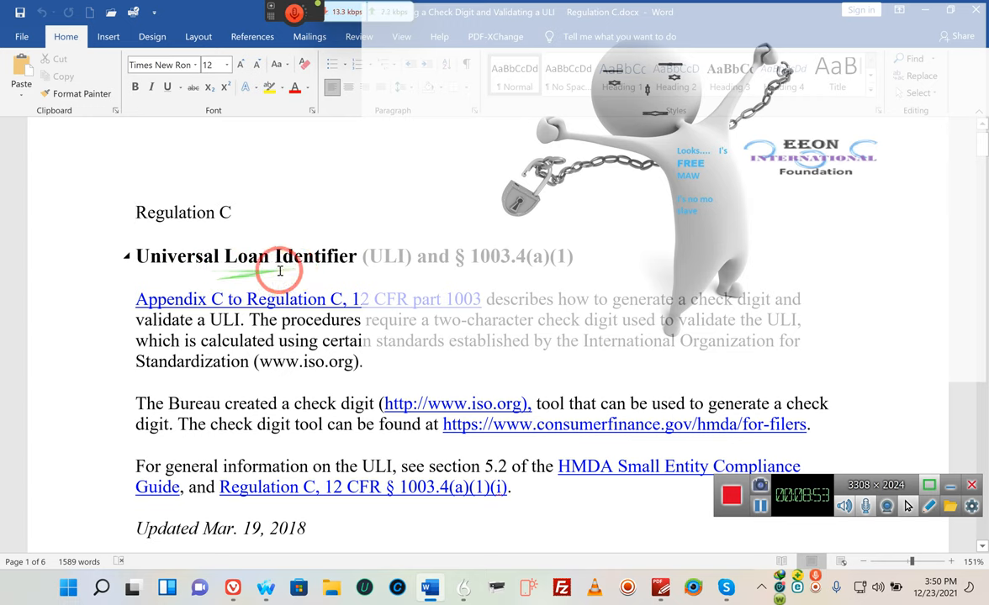
{"action": "mouse_move", "coordinate": [287, 269]}
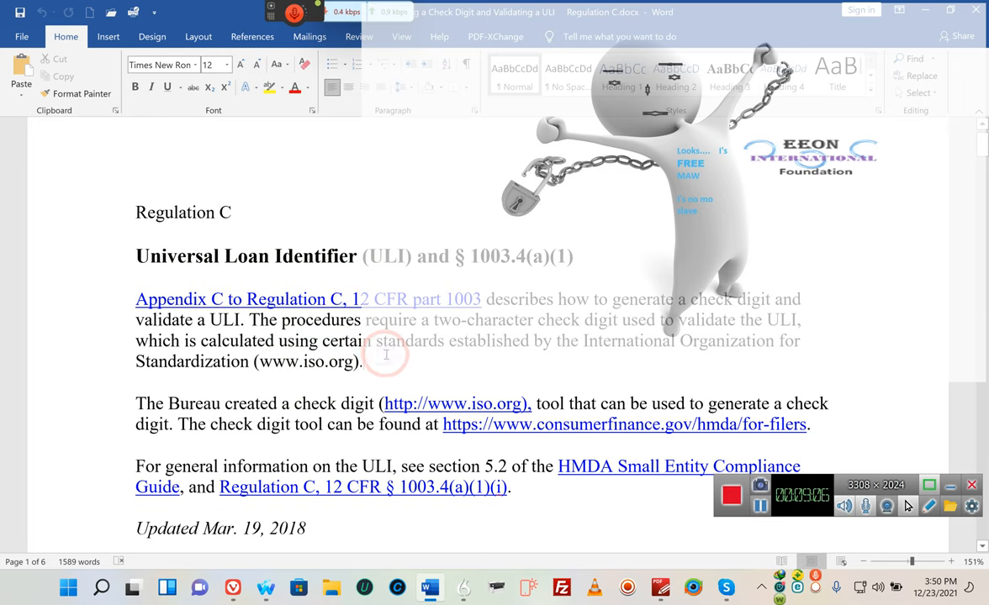
{"action": "mouse_move", "coordinate": [322, 332]}
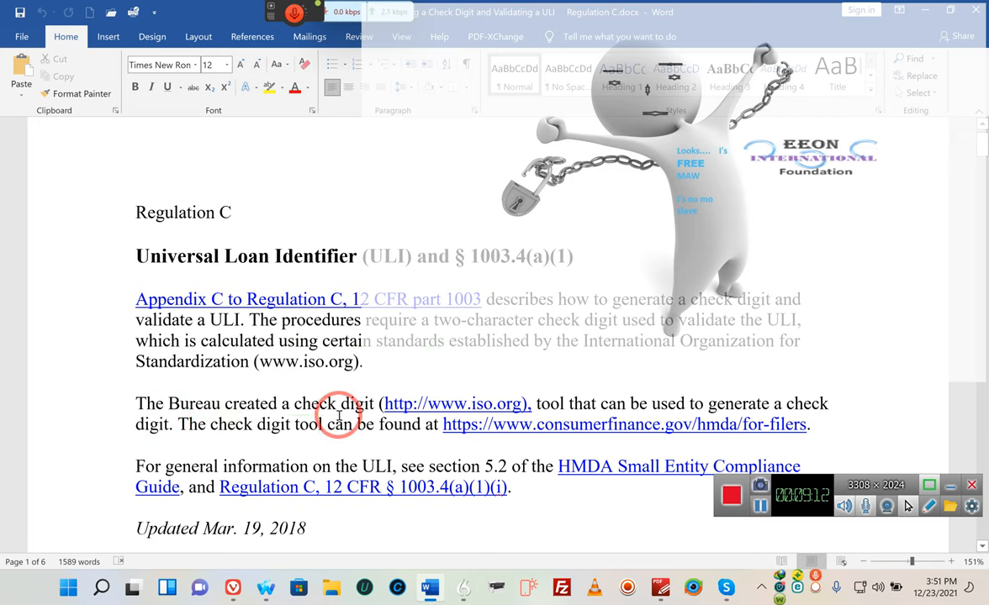
{"action": "mouse_move", "coordinate": [566, 418]}
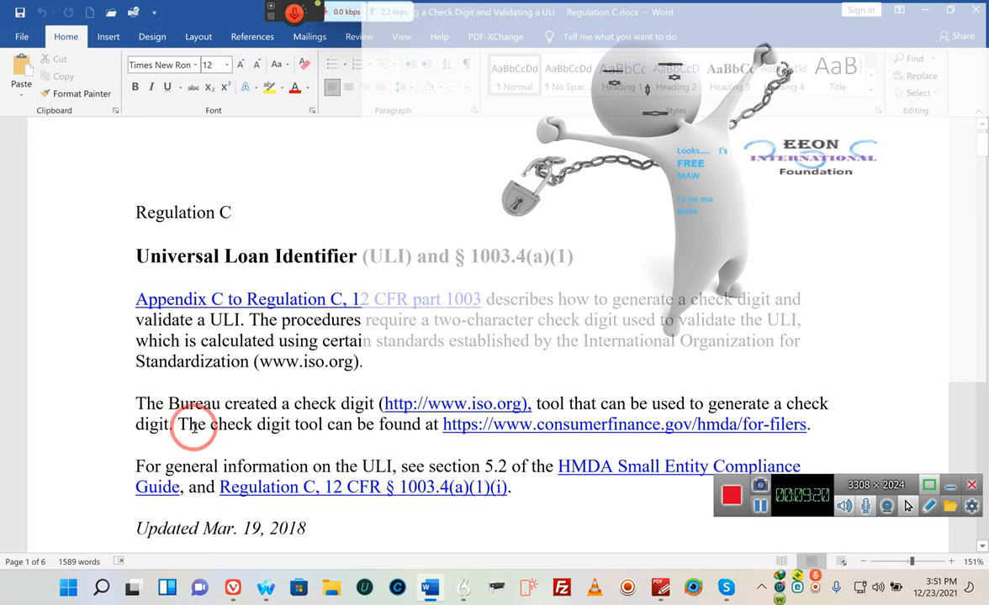
{"action": "mouse_move", "coordinate": [311, 424]}
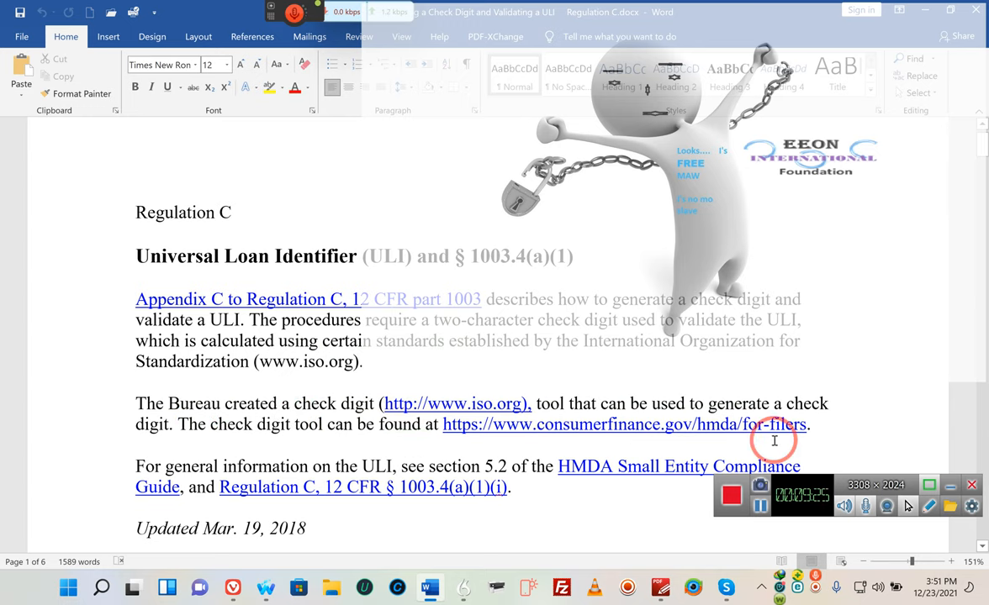
{"action": "mouse_move", "coordinate": [679, 441]}
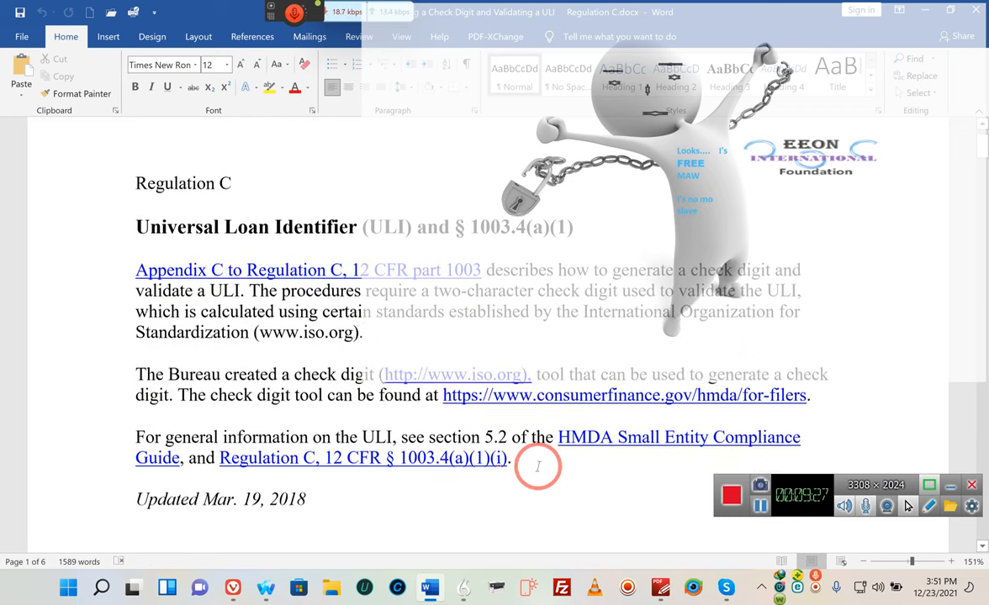
{"action": "scroll", "scroll_direction": "down", "scroll_amount": 3}
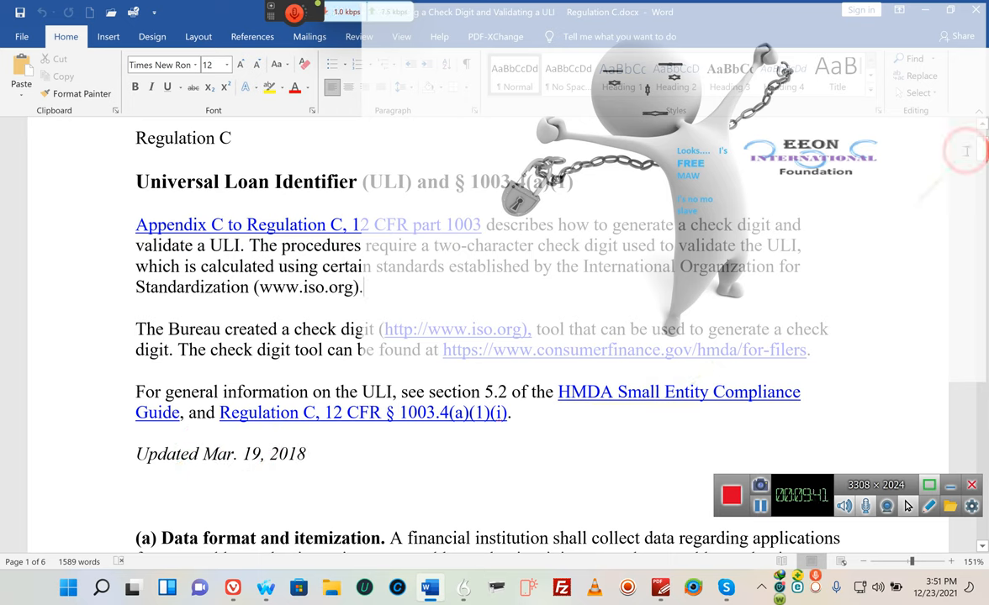
{"action": "scroll", "scroll_direction": "down", "scroll_amount": 3}
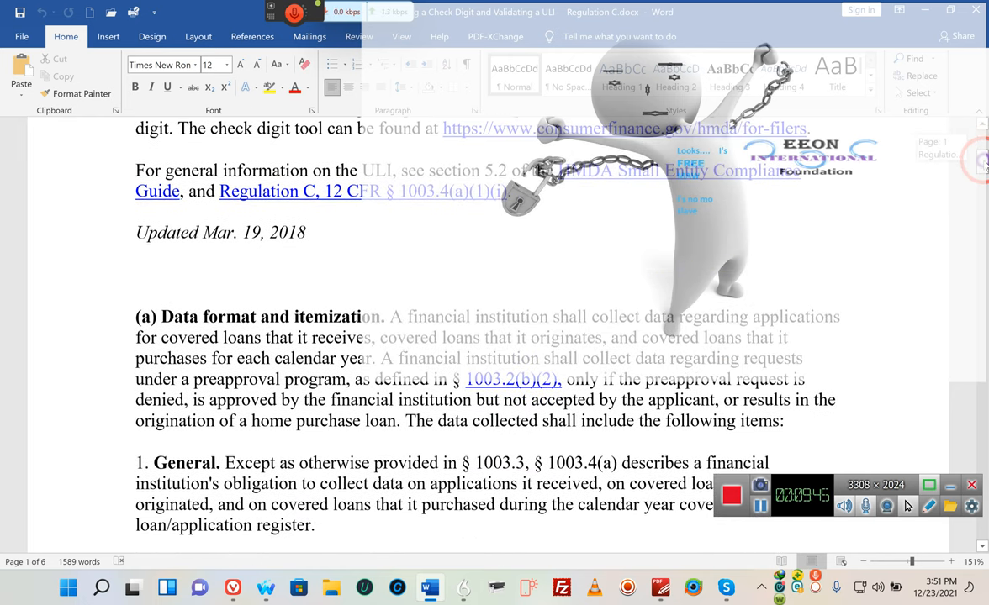
{"action": "scroll", "scroll_direction": "down", "scroll_amount": 3}
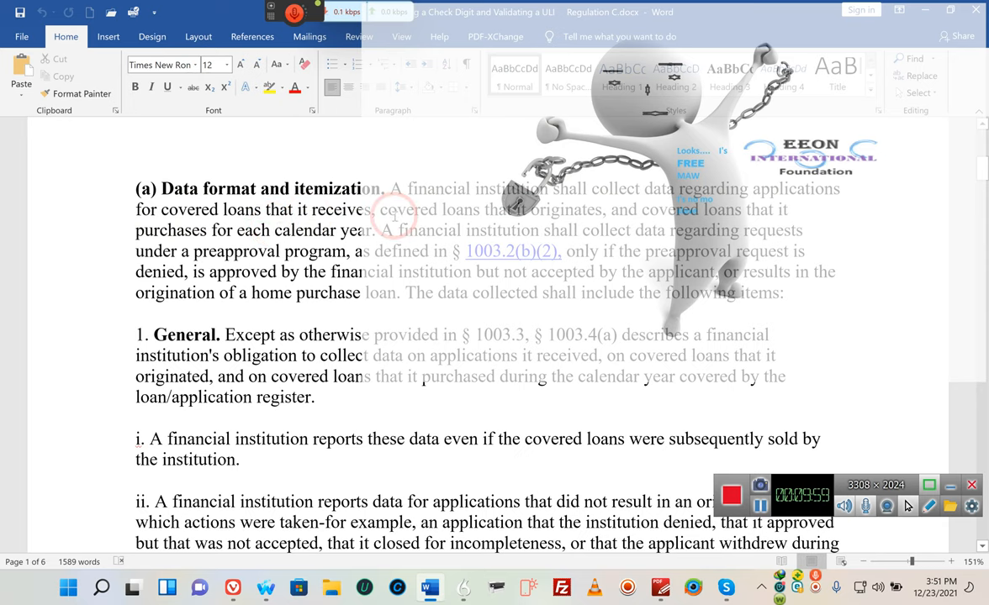
{"action": "mouse_move", "coordinate": [534, 210]}
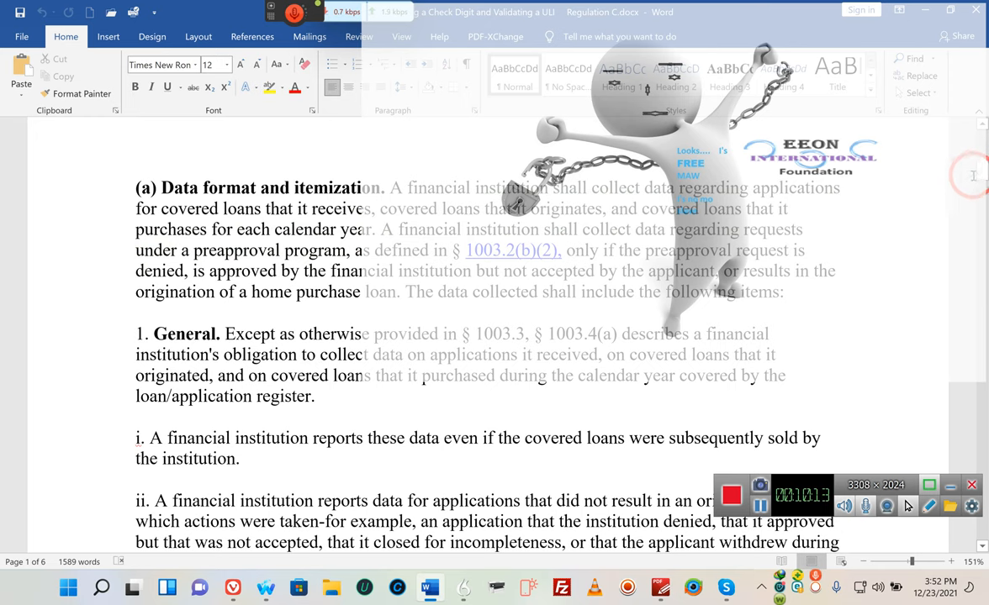
Scroll to the Appendix C ISO/IEC 7064 introduction and Step 1 of Generating a Check Digit
{"action": "scroll", "scroll_direction": "down", "scroll_amount": 3}
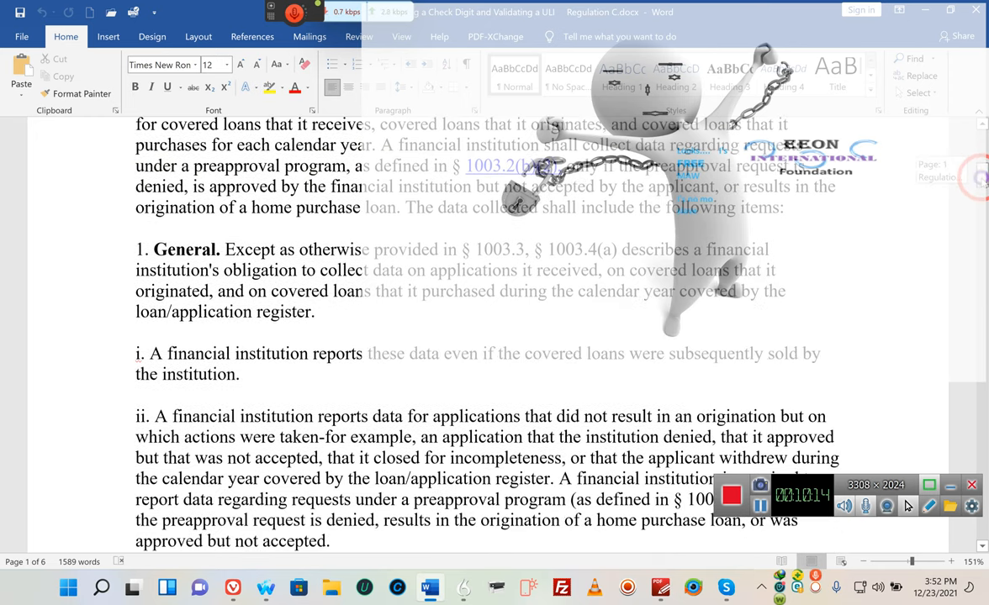
{"action": "scroll", "scroll_direction": "down", "scroll_amount": 3}
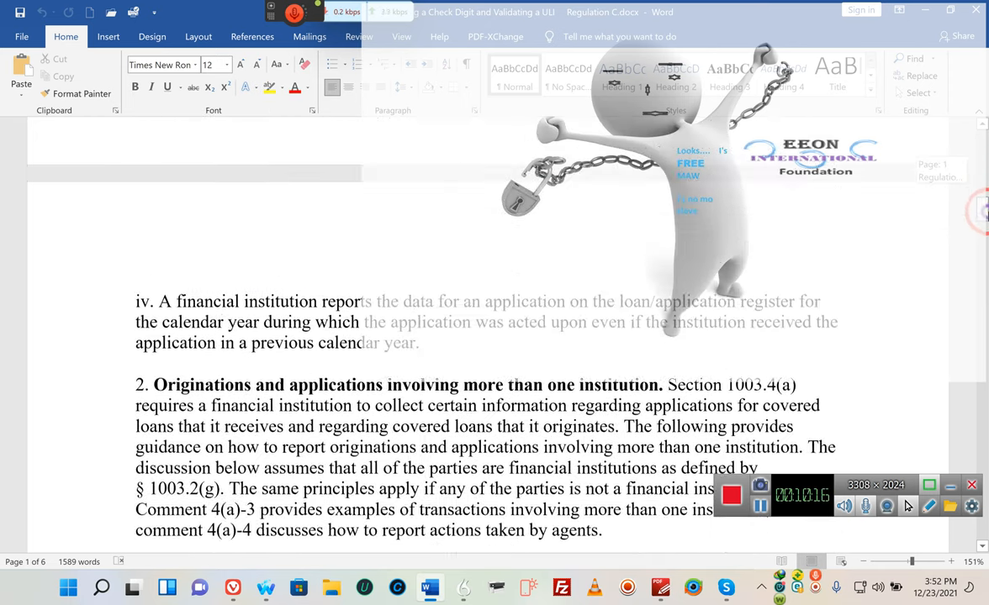
{"action": "scroll", "scroll_direction": "down", "scroll_amount": 3}
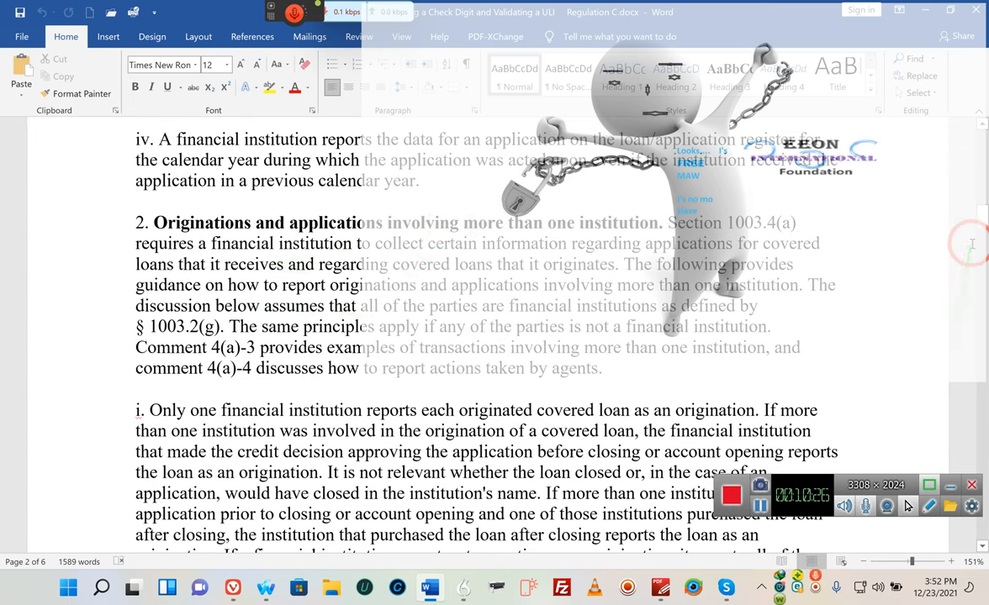
{"action": "scroll", "scroll_direction": "down", "scroll_amount": 3}
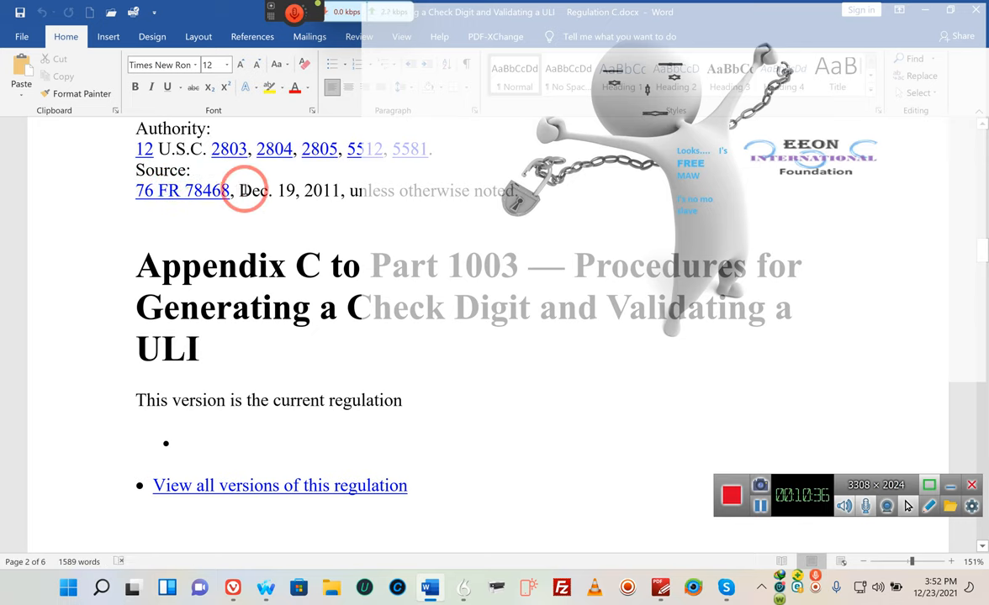
{"action": "scroll", "scroll_direction": "down", "scroll_amount": 3}
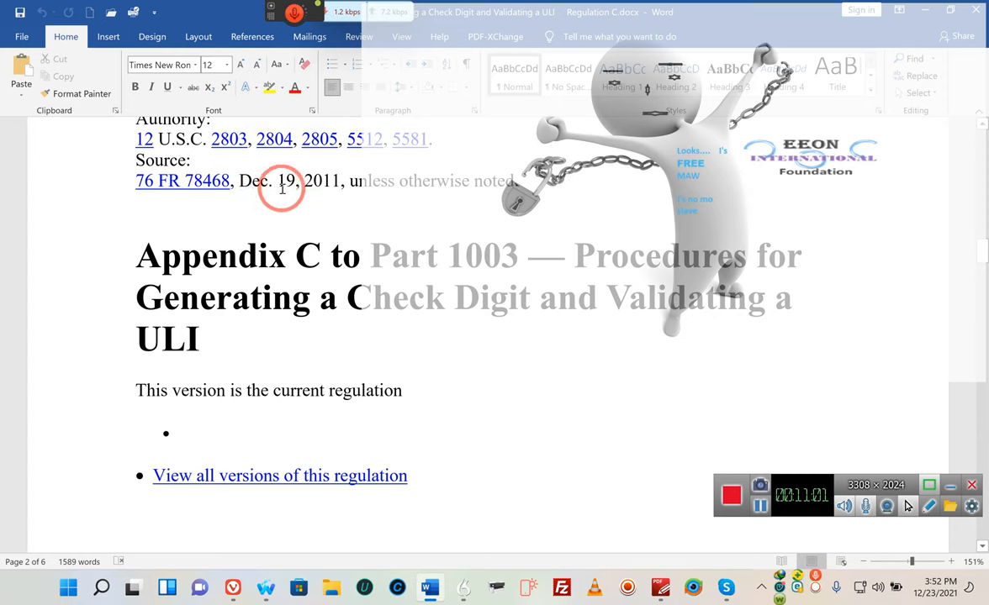
{"action": "mouse_move", "coordinate": [336, 188]}
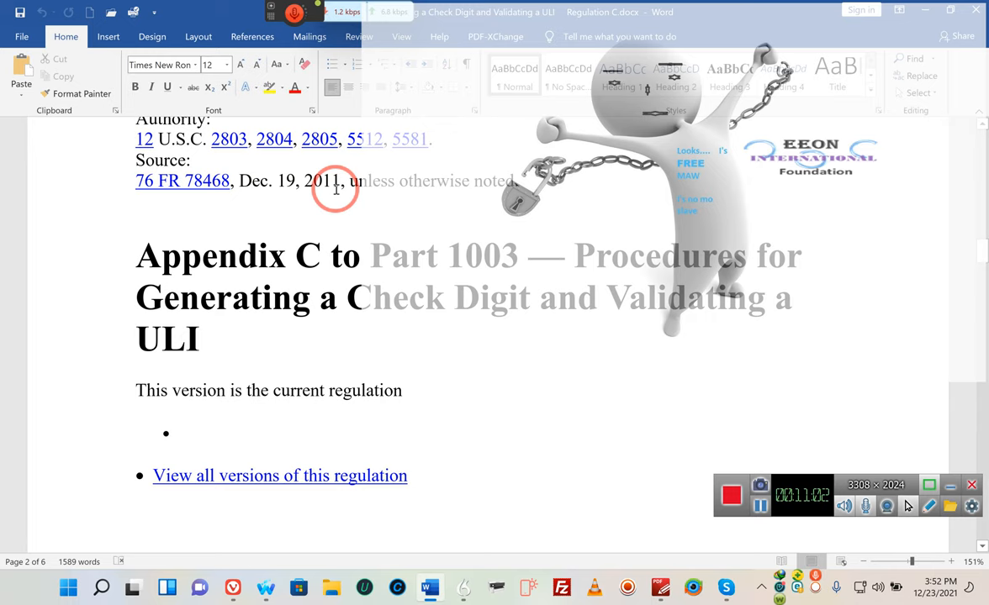
{"action": "mouse_move", "coordinate": [269, 188]}
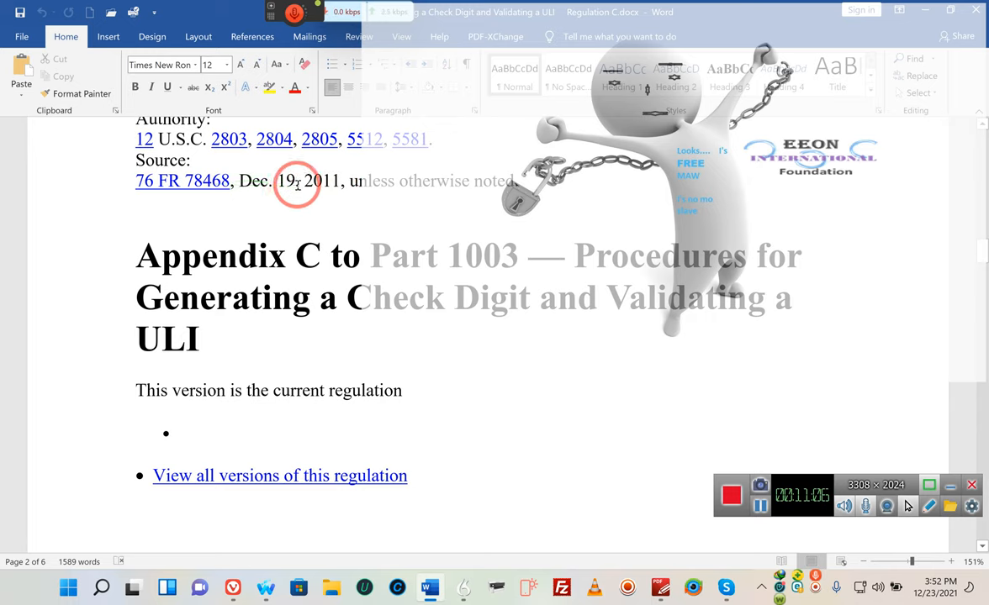
{"action": "mouse_move", "coordinate": [341, 180]}
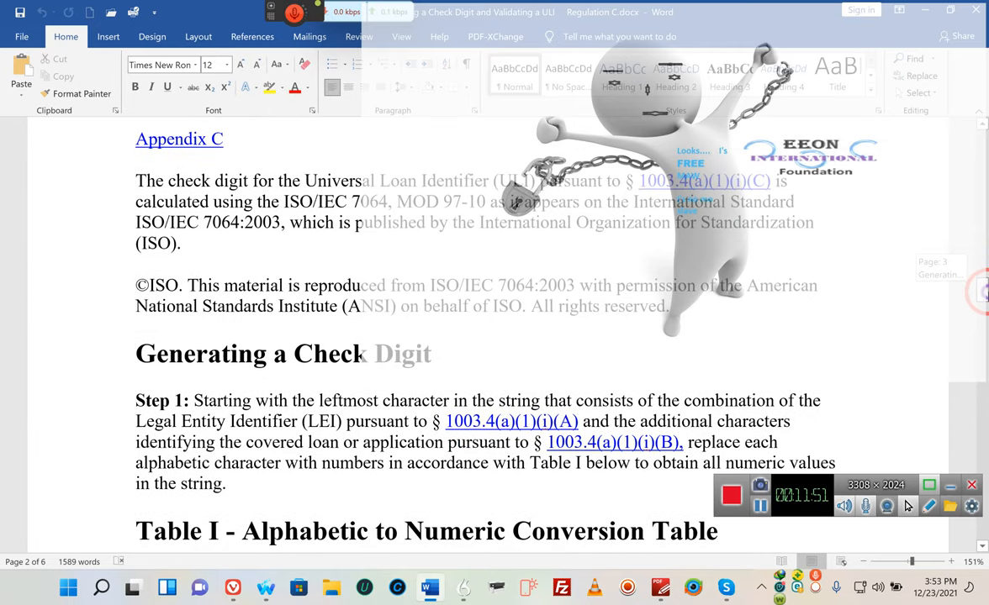
Scroll through Table I past W = 32 to Z = 35, reaching Steps 2–4 on page 4
{"action": "scroll", "scroll_direction": "down", "scroll_amount": 3}
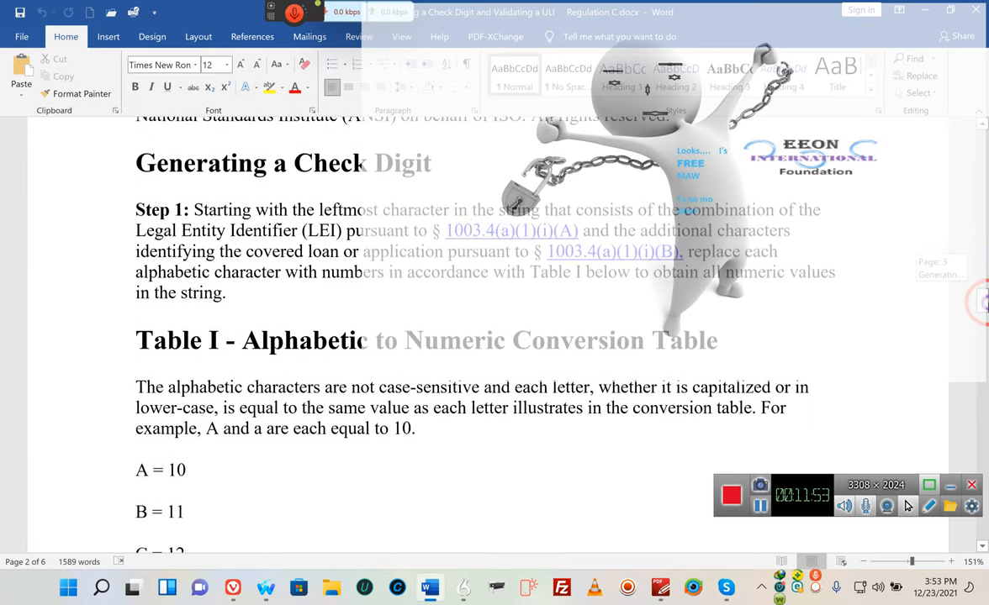
{"action": "left_click", "coordinate": [320, 202]}
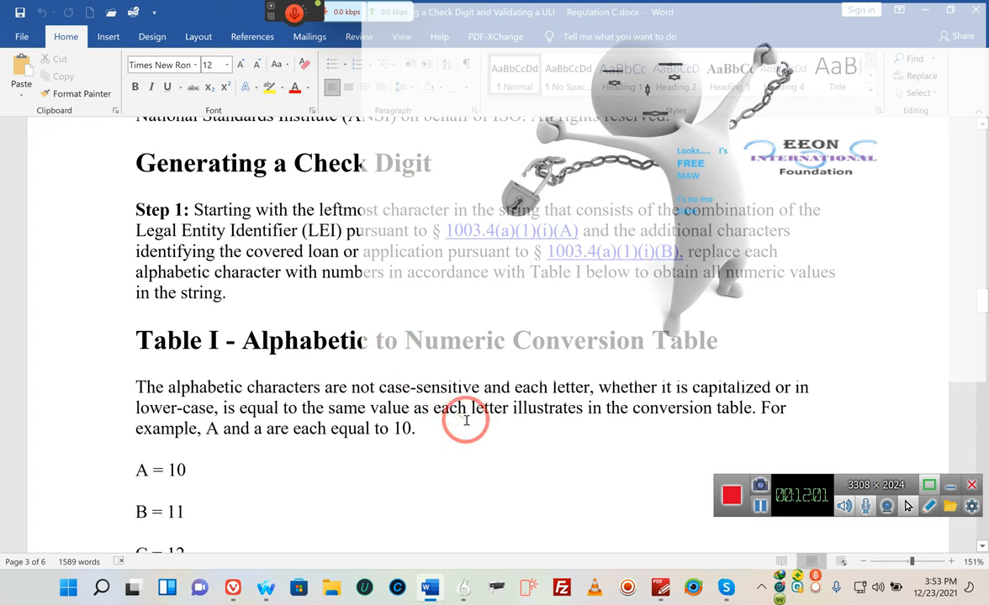
{"action": "scroll", "scroll_direction": "down", "scroll_amount": 3}
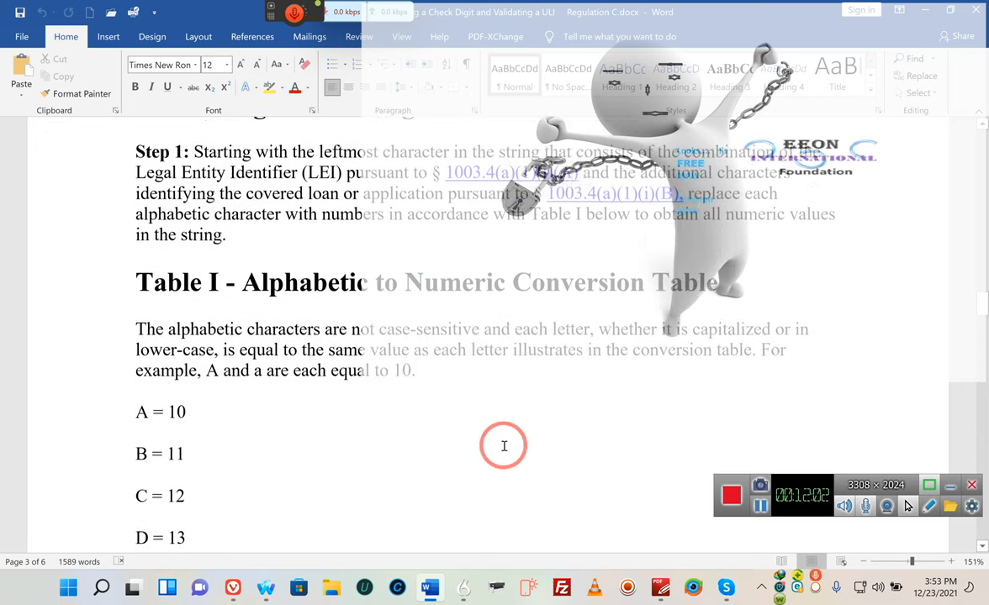
{"action": "scroll", "scroll_direction": "down", "scroll_amount": 3}
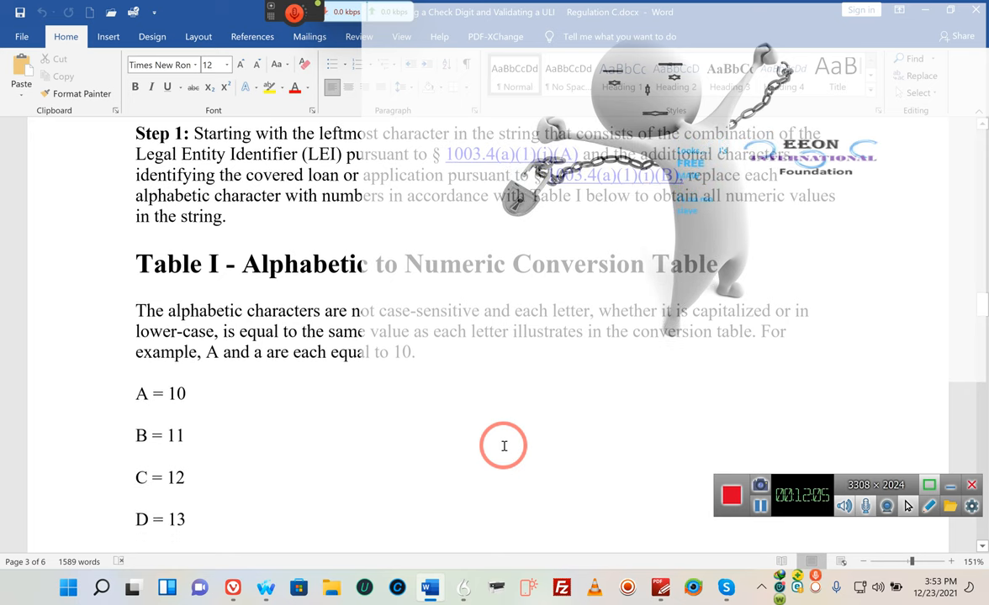
{"action": "scroll", "scroll_direction": "down", "scroll_amount": 3}
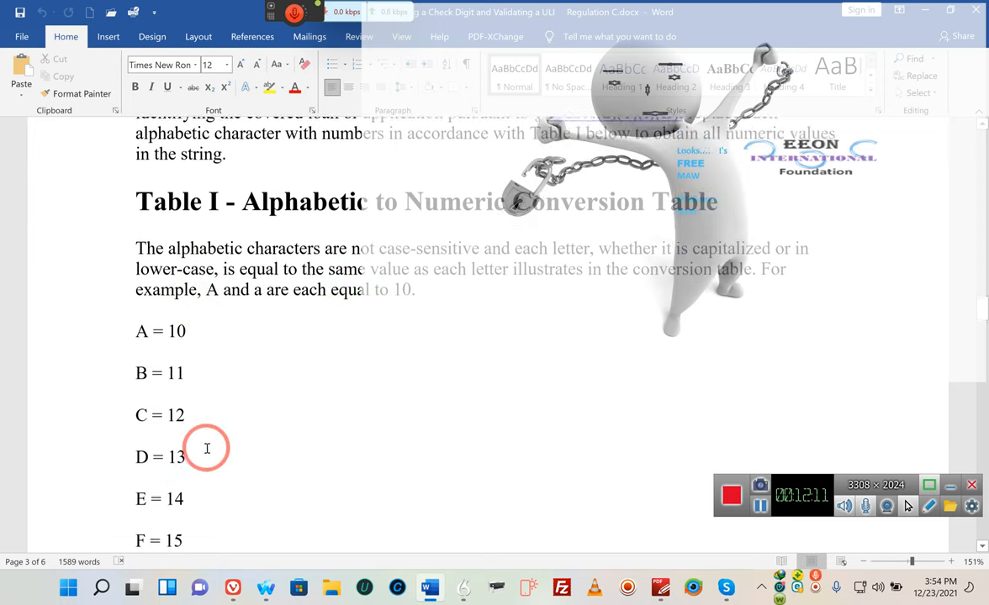
{"action": "scroll", "scroll_direction": "down", "scroll_amount": 3}
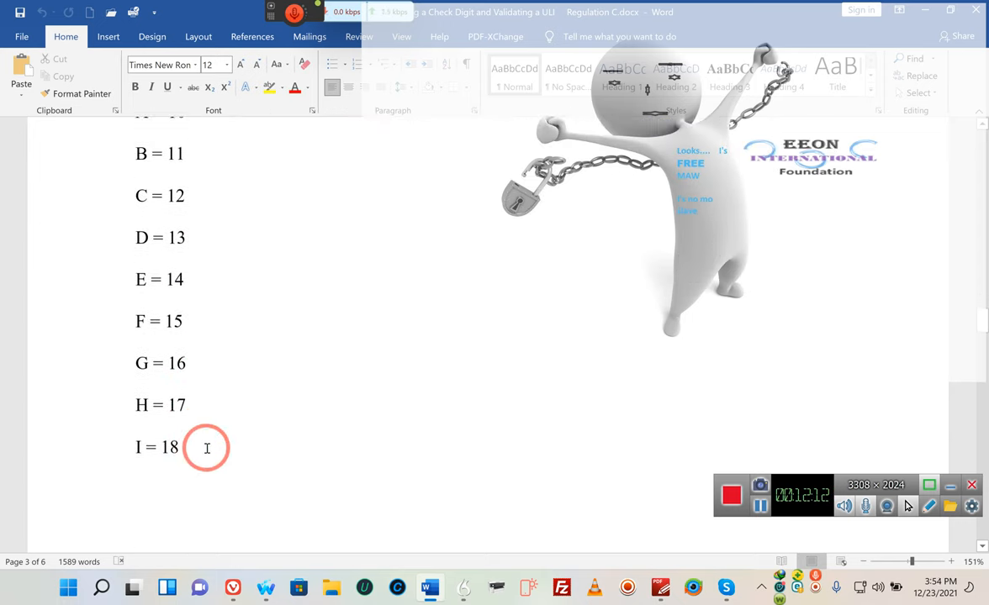
{"action": "scroll", "scroll_direction": "down", "scroll_amount": 3}
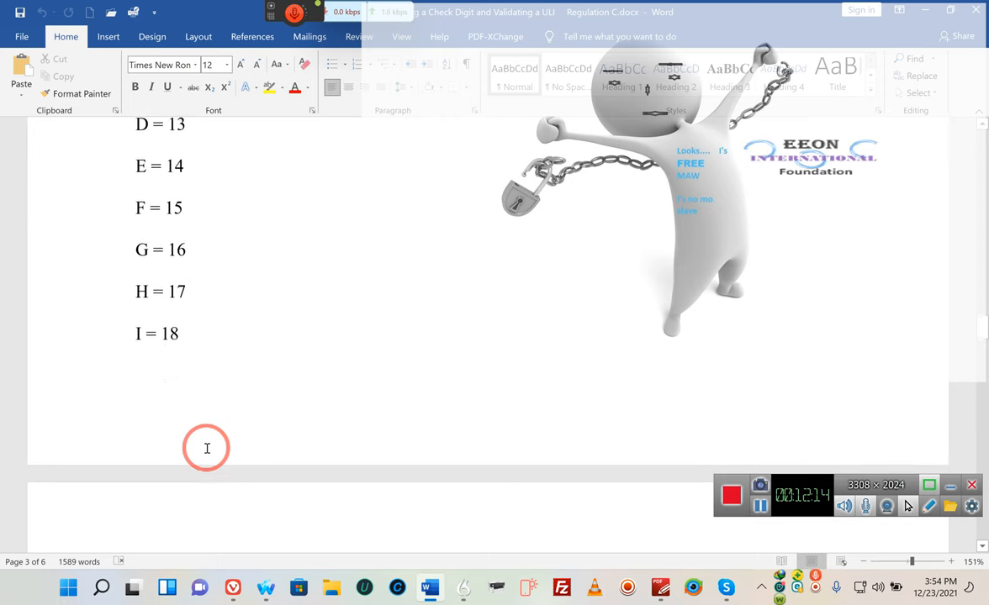
{"action": "scroll", "scroll_direction": "down", "scroll_amount": 3}
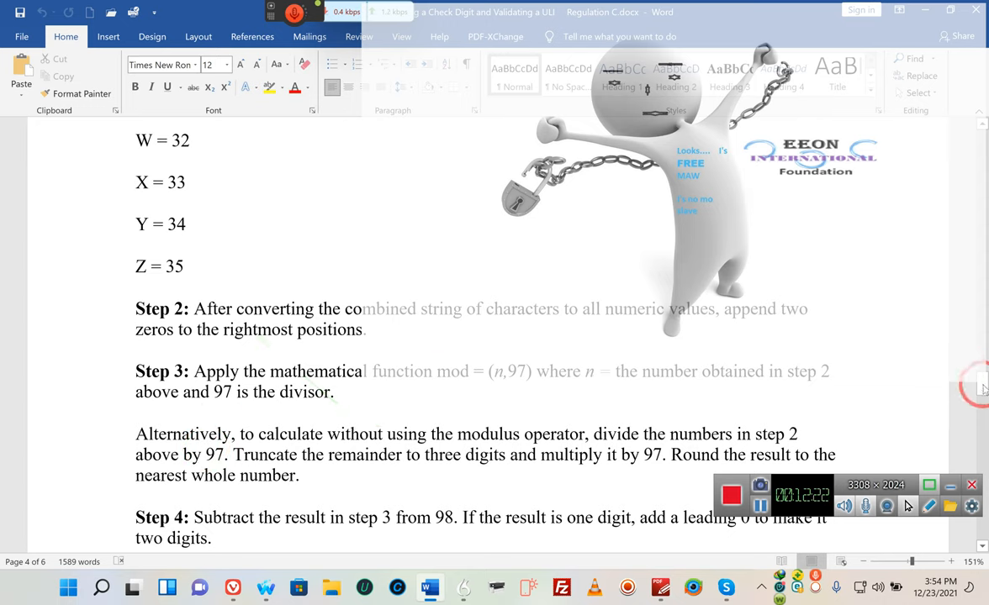
Scroll past the worked example ending X38 to the three Validating A ULI steps on page 5
{"action": "scroll", "scroll_direction": "down", "scroll_amount": 3}
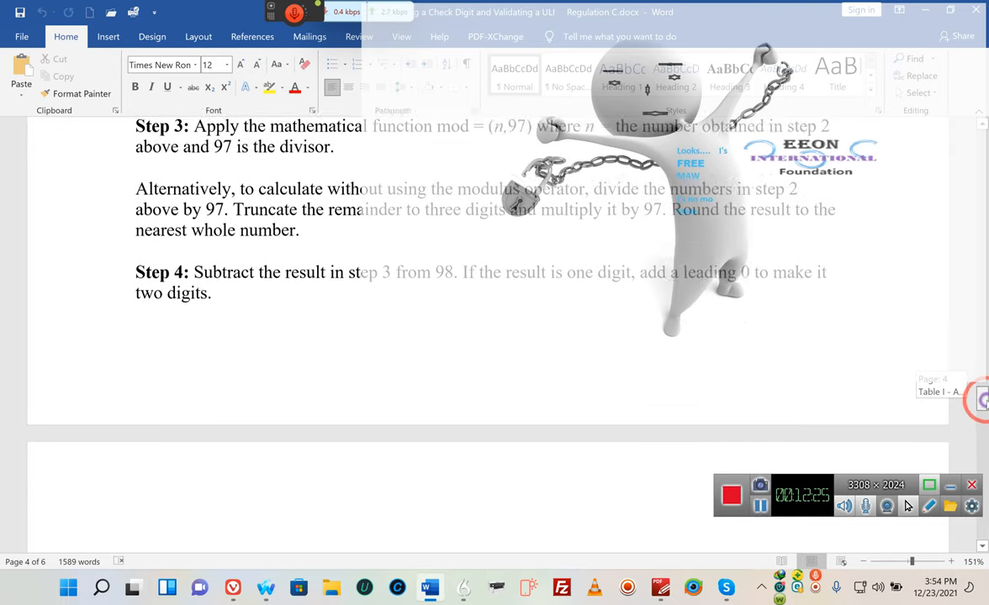
{"action": "scroll", "scroll_direction": "down", "scroll_amount": 3}
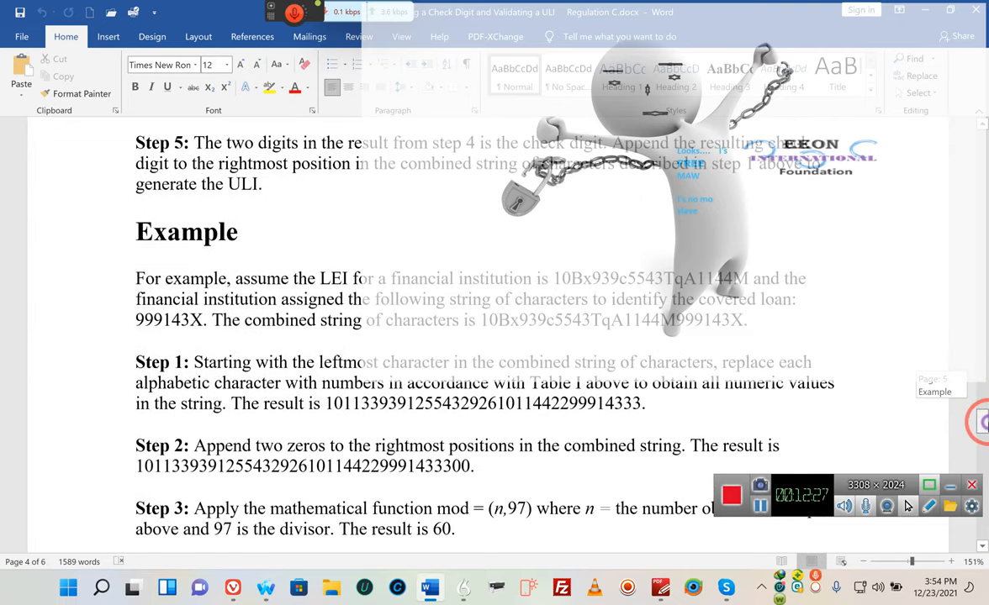
{"action": "scroll", "scroll_direction": "down", "scroll_amount": 3}
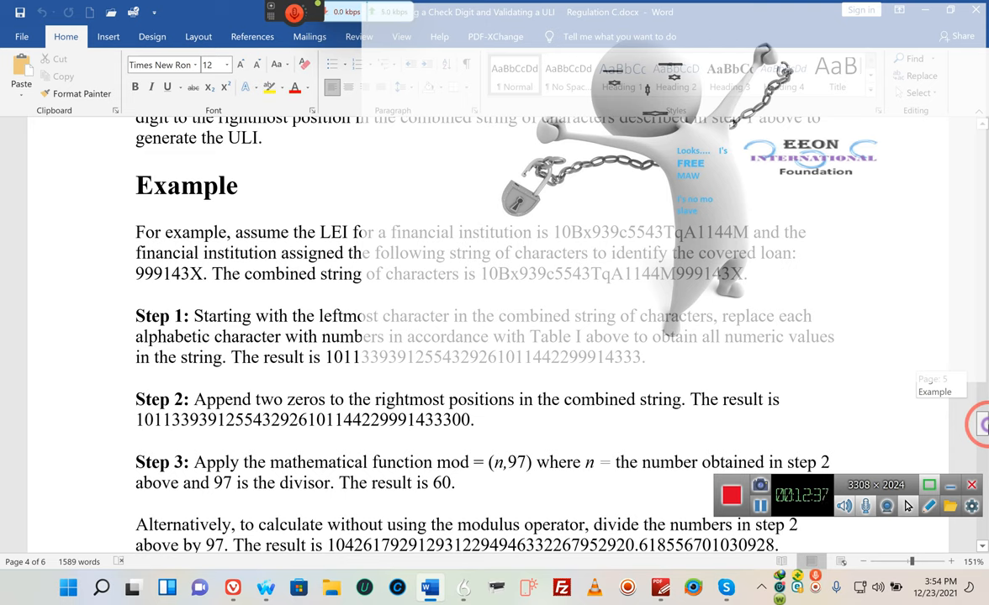
{"action": "scroll", "scroll_direction": "down", "scroll_amount": 3}
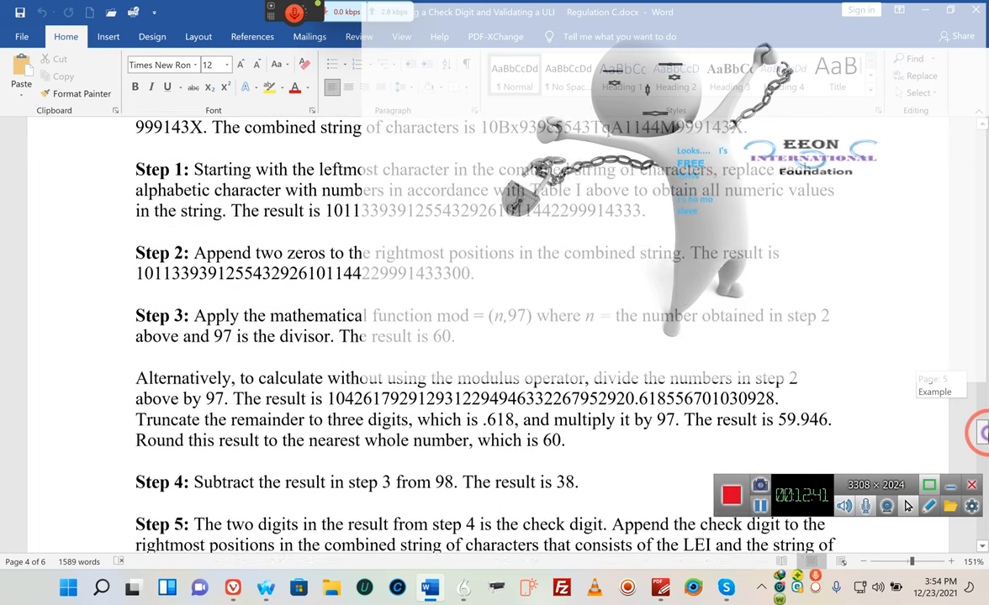
{"action": "scroll", "scroll_direction": "down", "scroll_amount": 3}
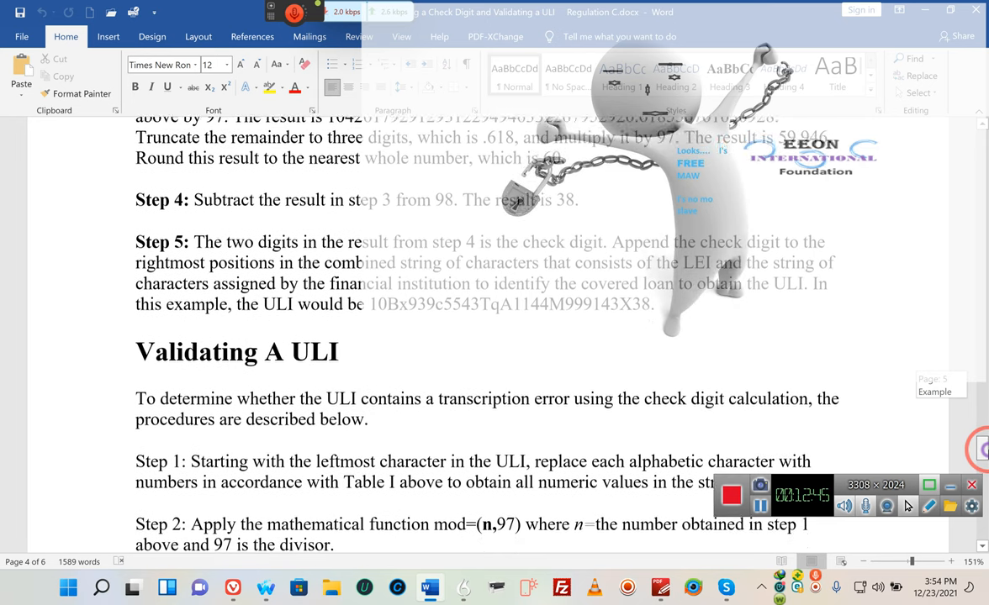
{"action": "scroll", "scroll_direction": "down", "scroll_amount": 3}
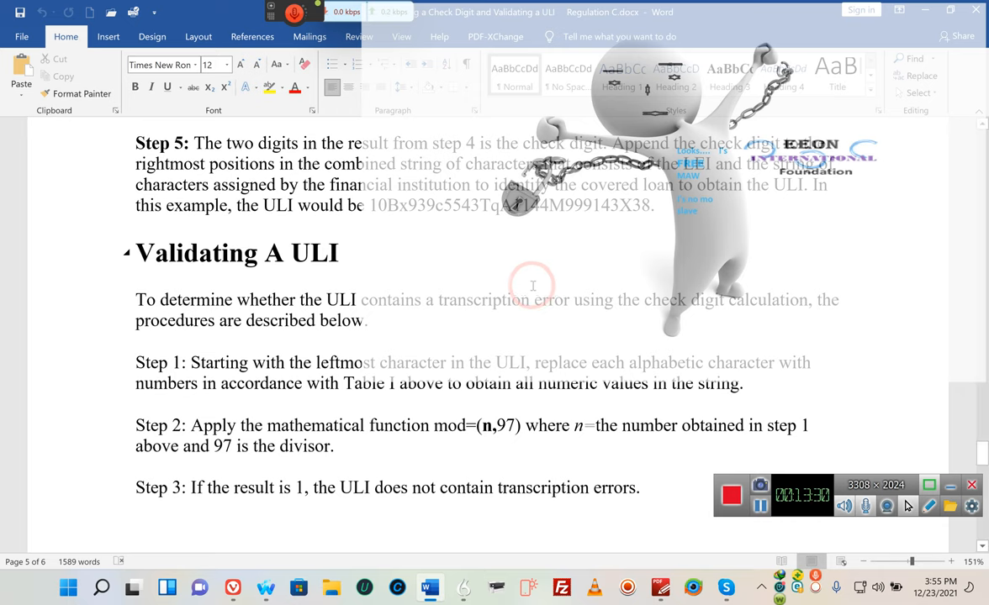
Return to the worked example's Steps 1–4 with results 60 and 38
{"action": "scroll", "scroll_direction": "down", "scroll_amount": 3}
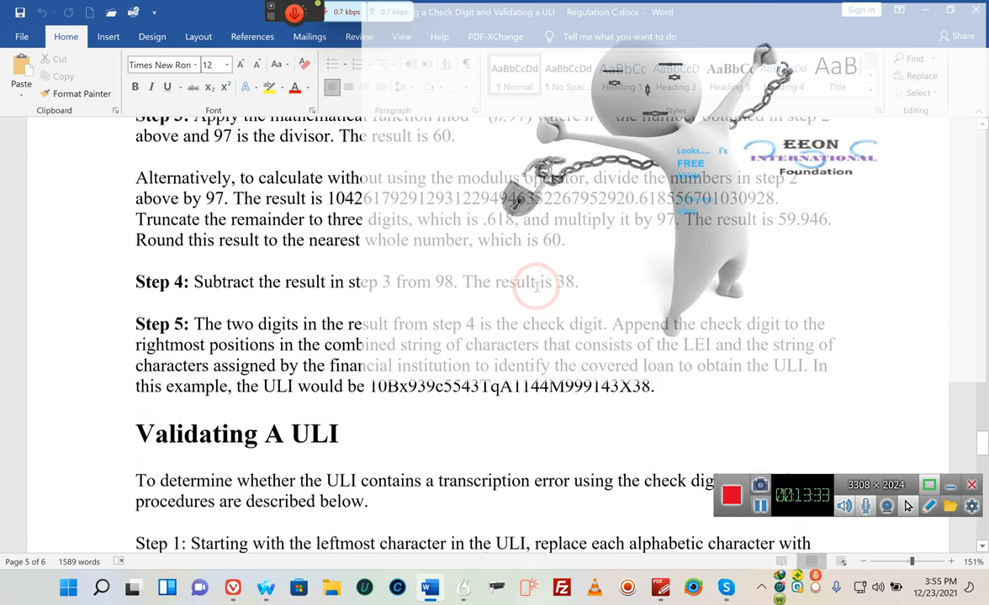
{"action": "scroll", "scroll_direction": "down", "scroll_amount": 3}
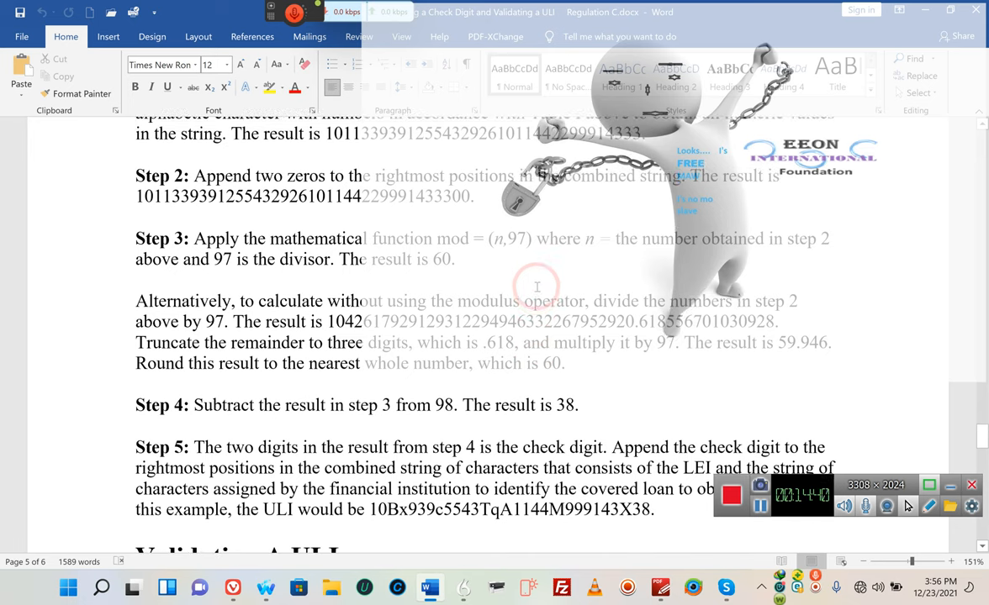
{"action": "scroll", "scroll_direction": "down", "scroll_amount": 3}
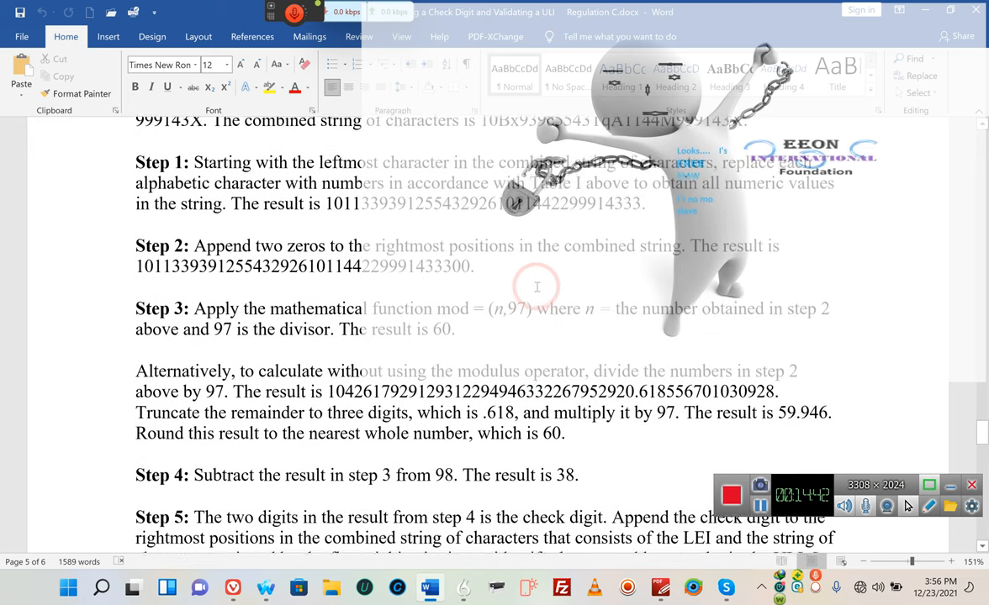